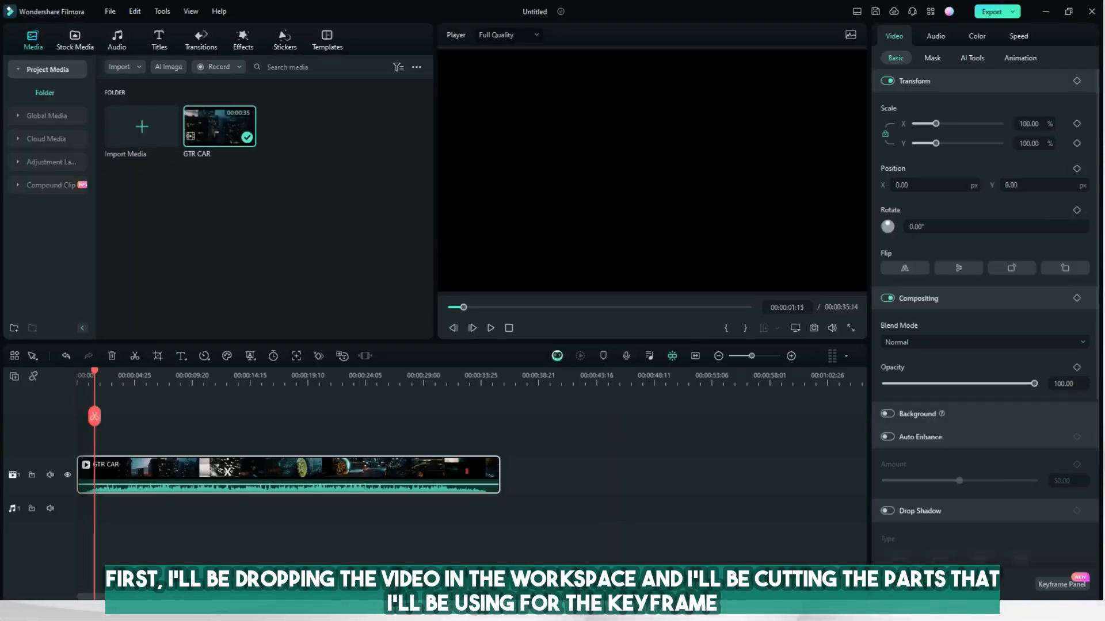
Place the GTR CAR footage on the timeline ready for cutting.
click(490, 328)
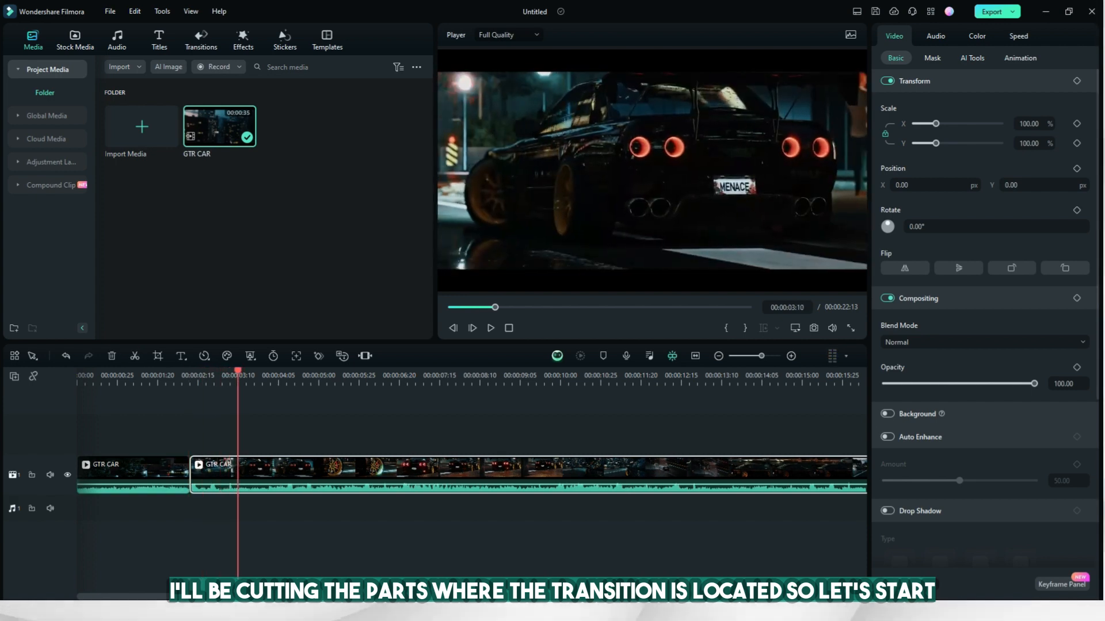
Split the GTR CAR clip at each transition into six pieces and select the first piece.
click(133, 356)
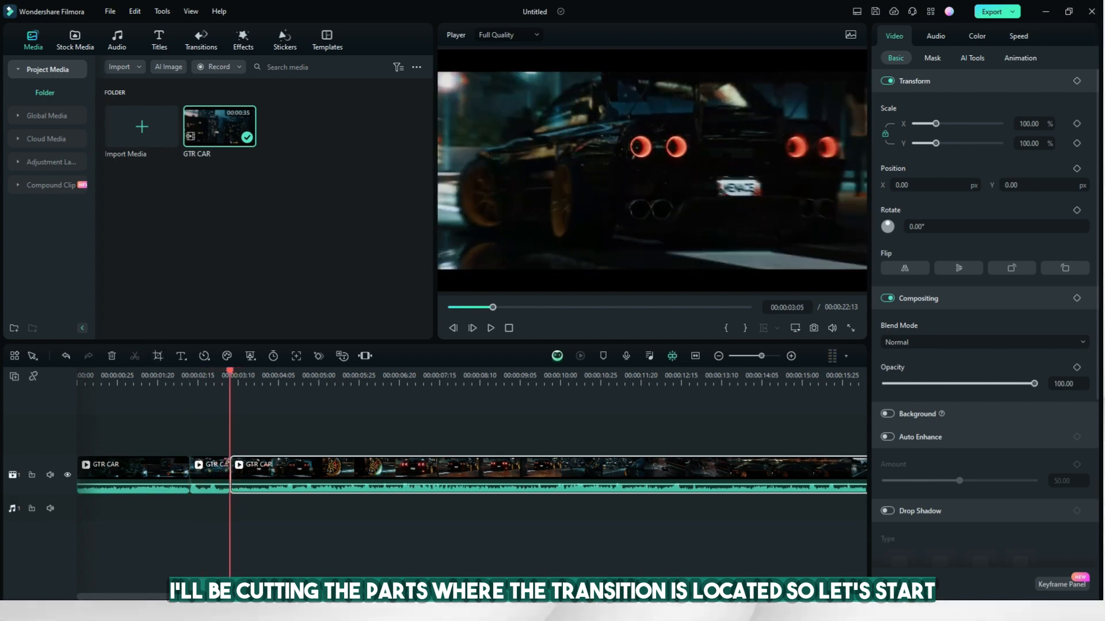
click(382, 375)
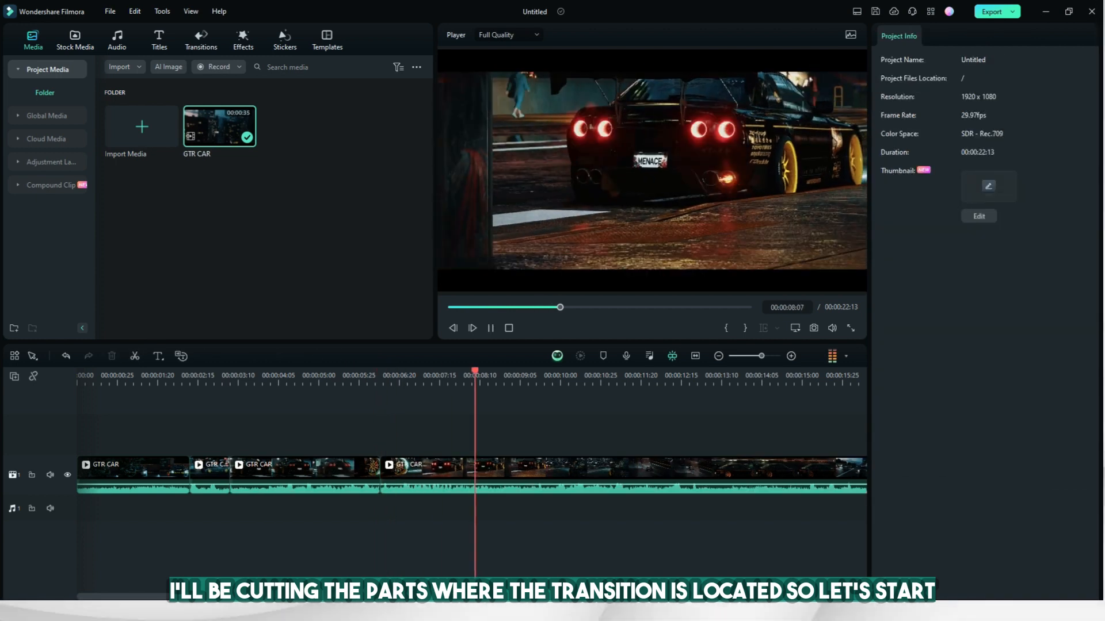
click(698, 472)
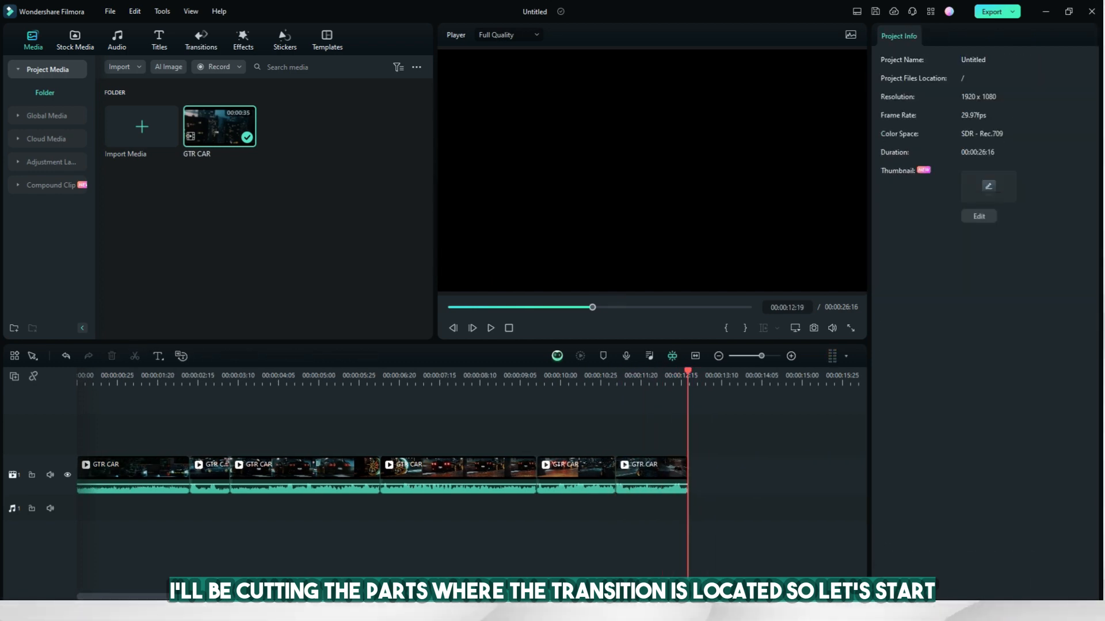
click(133, 475)
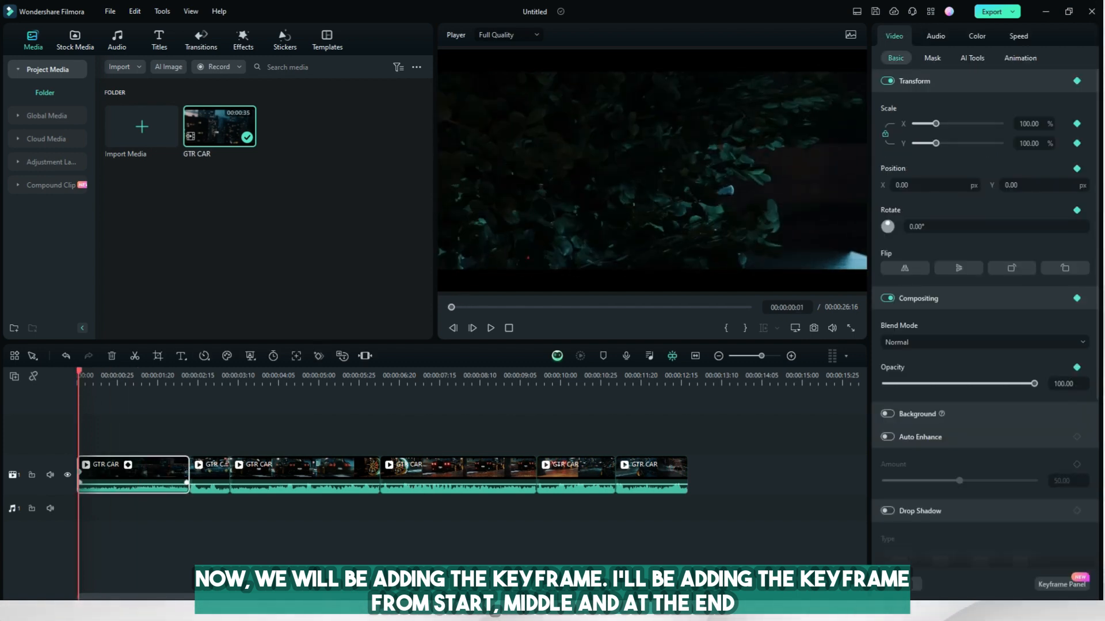
Add scale keyframes along the first clip, raising its scale to about 109%, and return to its start.
click(491, 328)
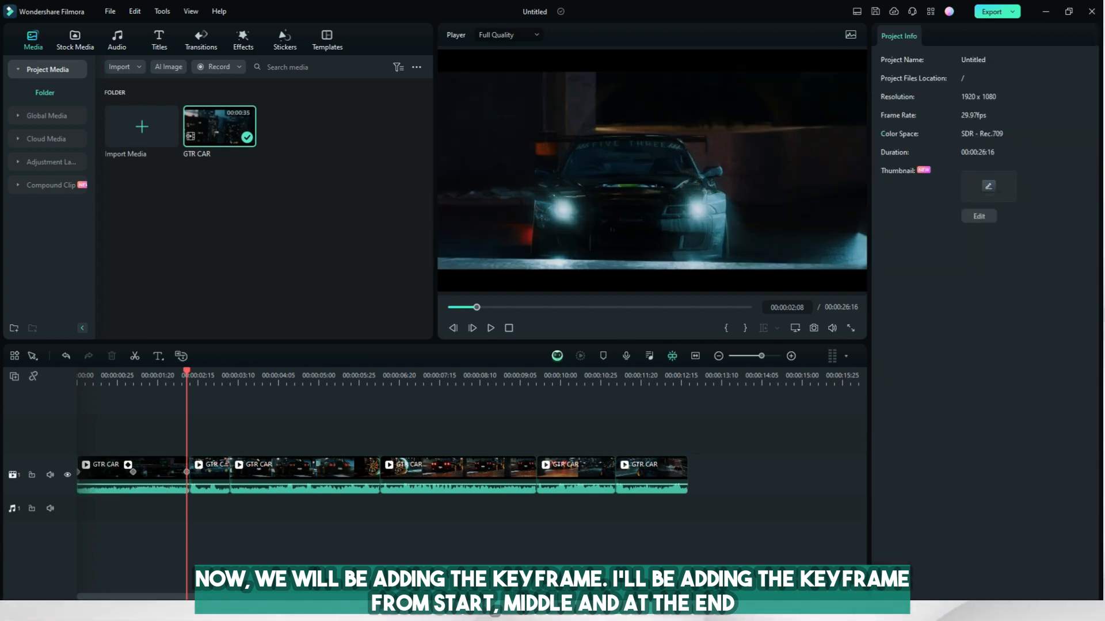
click(130, 472)
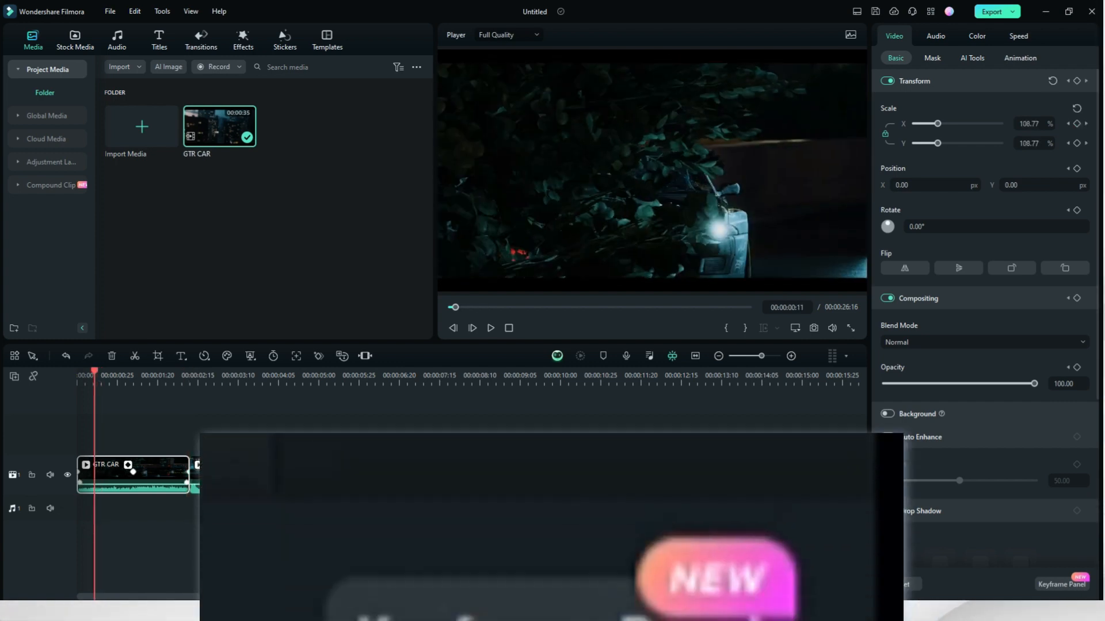
Show the first clip's scale curve in the Keyframe Panel and raise its early keyframe to about 131%.
click(1059, 584)
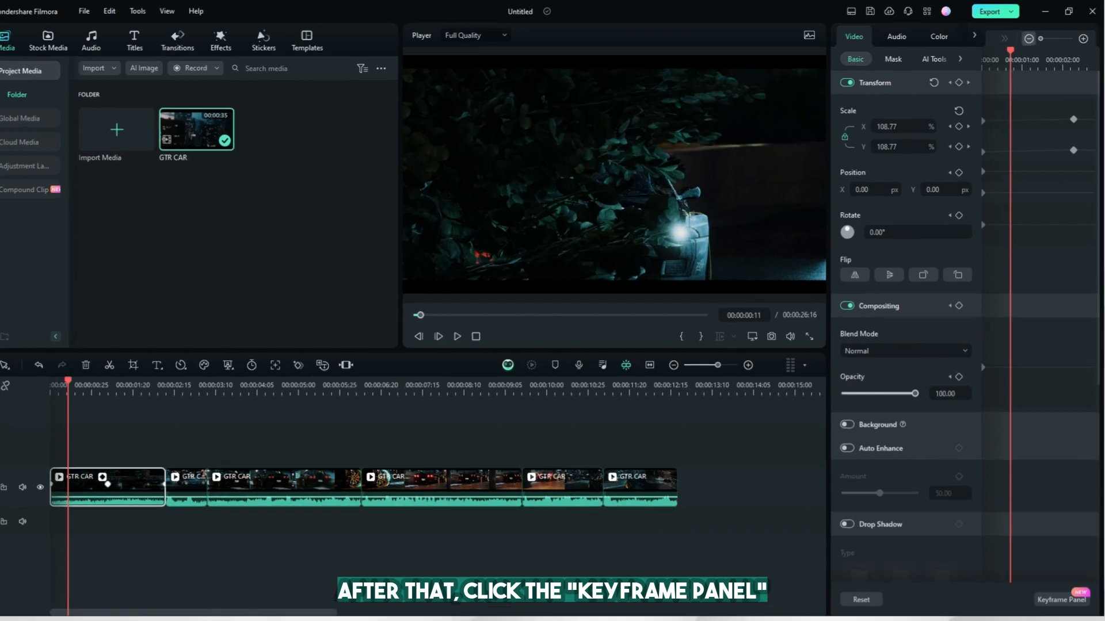
click(1059, 600)
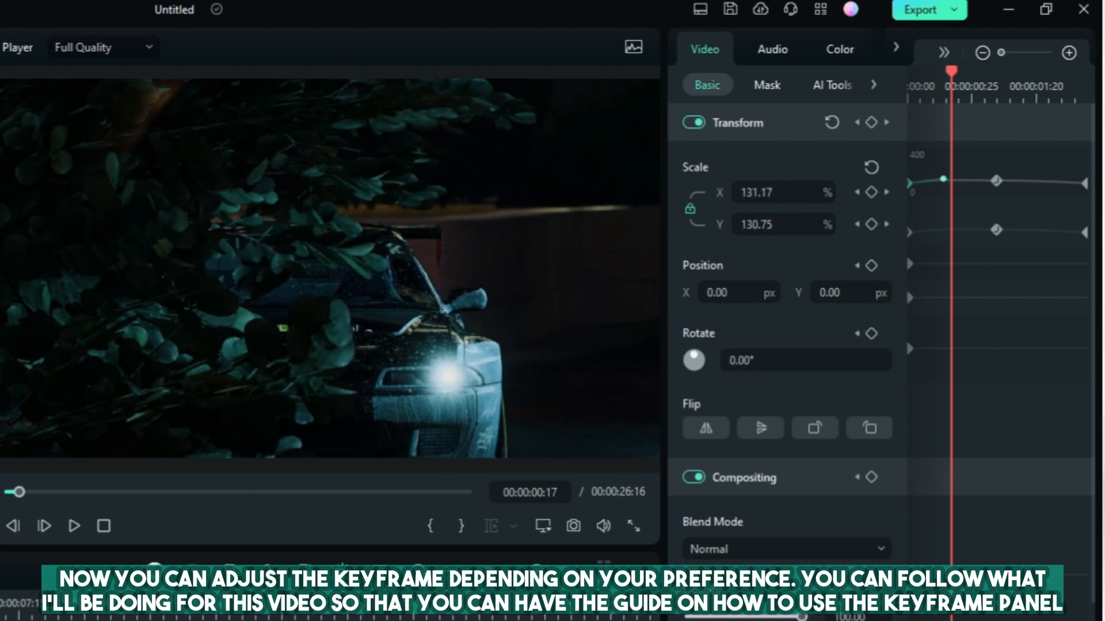
Reshape the first clip's scale curve so the zoom eases between roughly 131% and 117%.
click(73, 525)
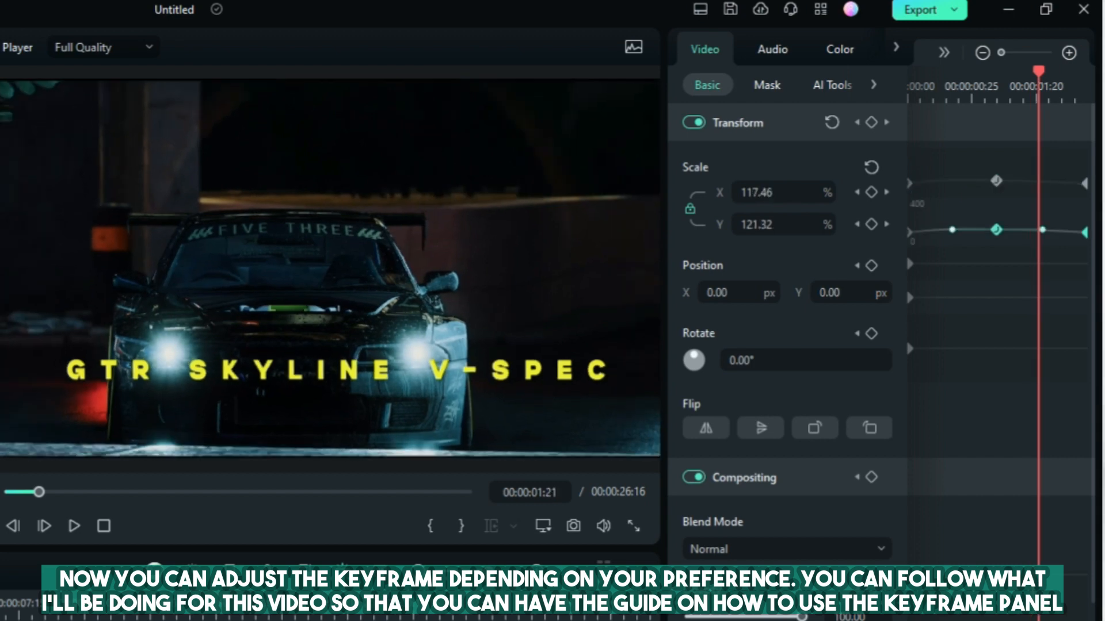
click(784, 225)
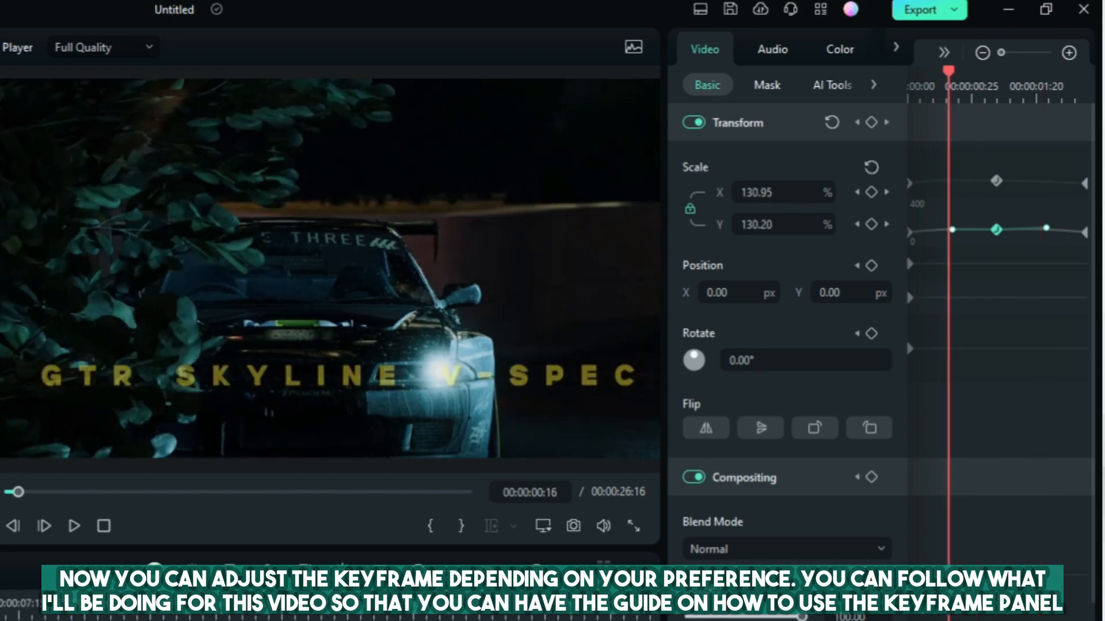
click(74, 526)
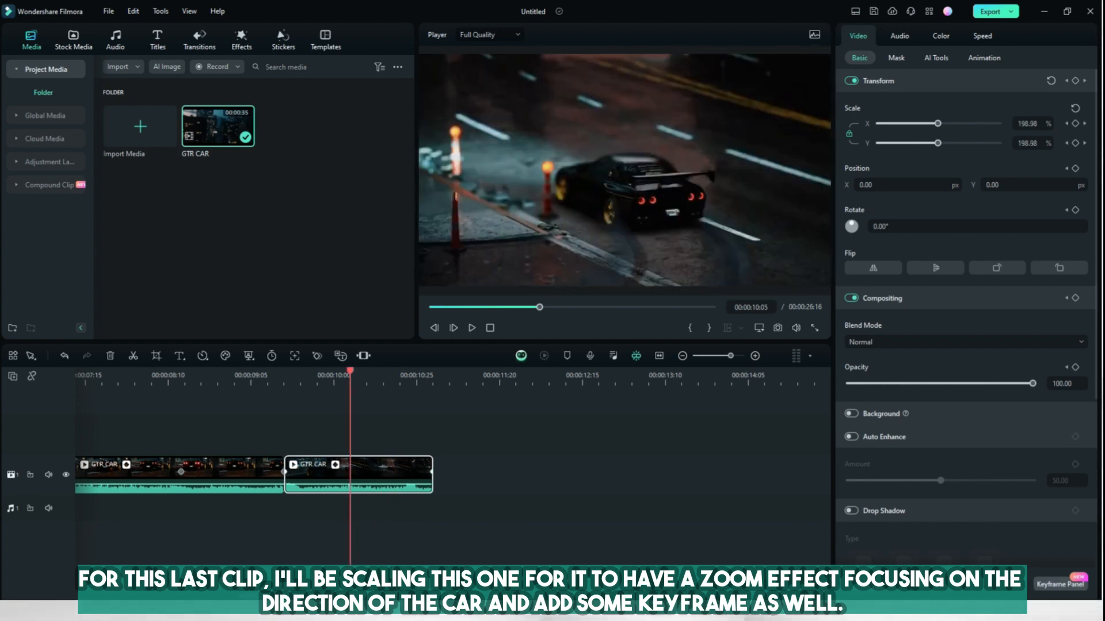
Keyframe the last clip's scale curve rising from about 100% toward a larger zoom, then return to its start.
click(1059, 584)
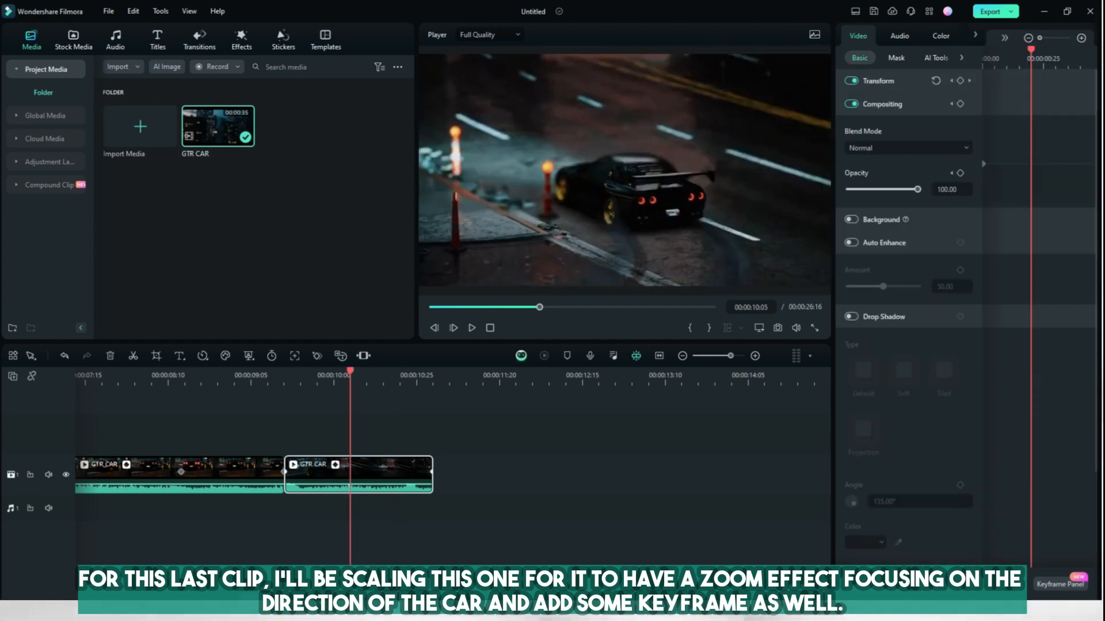
click(878, 80)
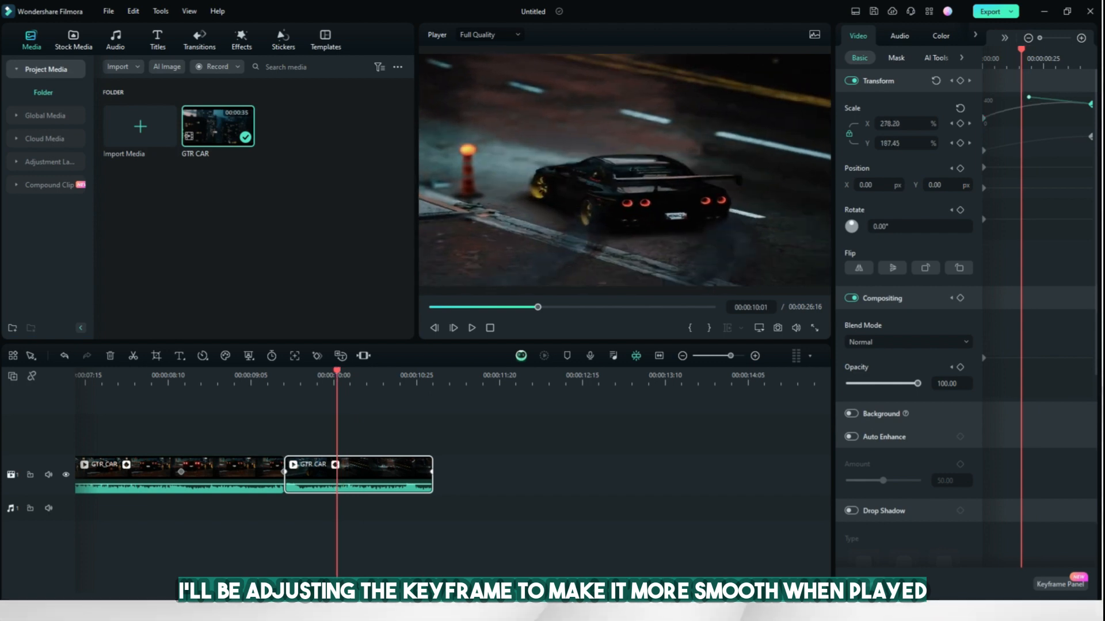
click(282, 371)
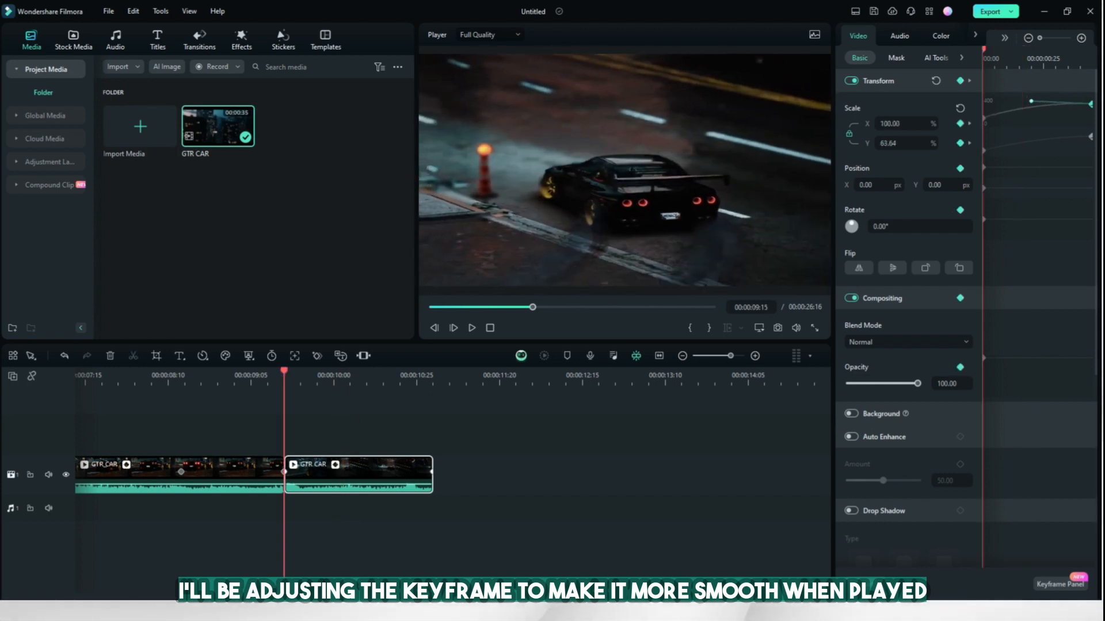